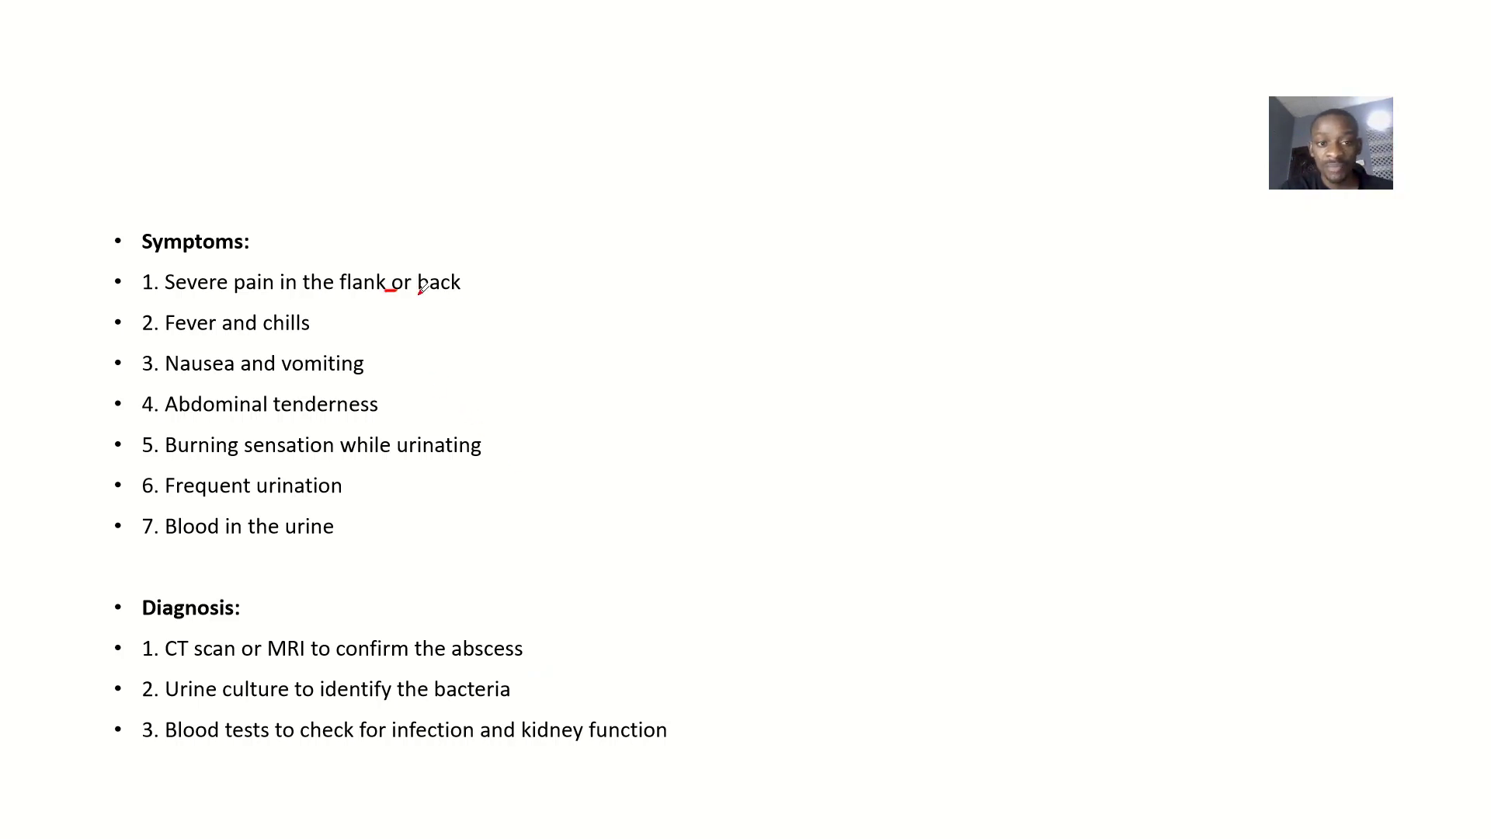
Underline 'or back' in red and tick the nausea/vomiting and burning-urination symptoms
{"action": "left_click_drag", "start_coordinate": [389, 292], "coordinate": [501, 293]}
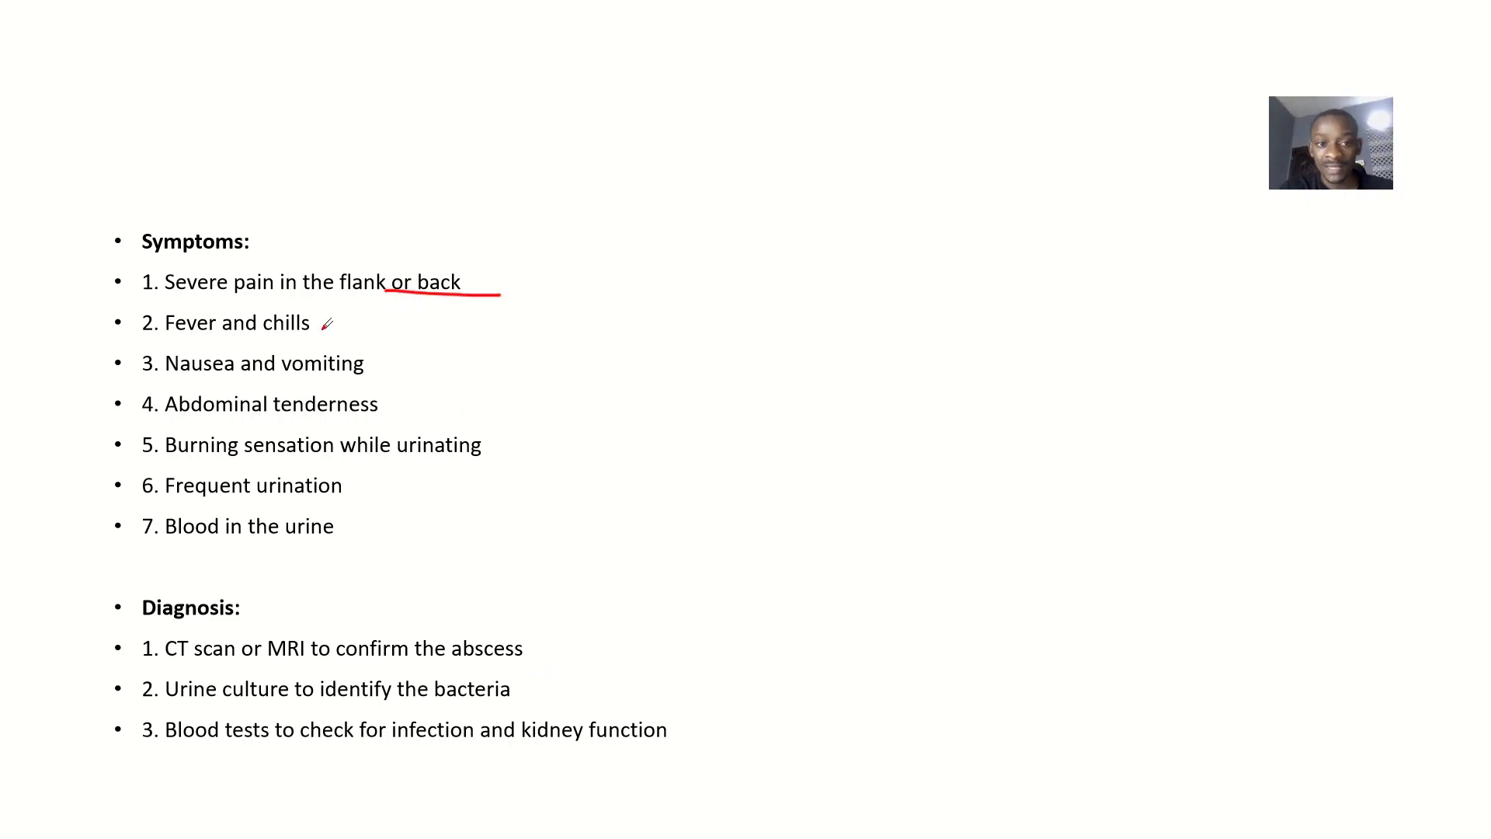
{"action": "right_click", "coordinate": [381, 365]}
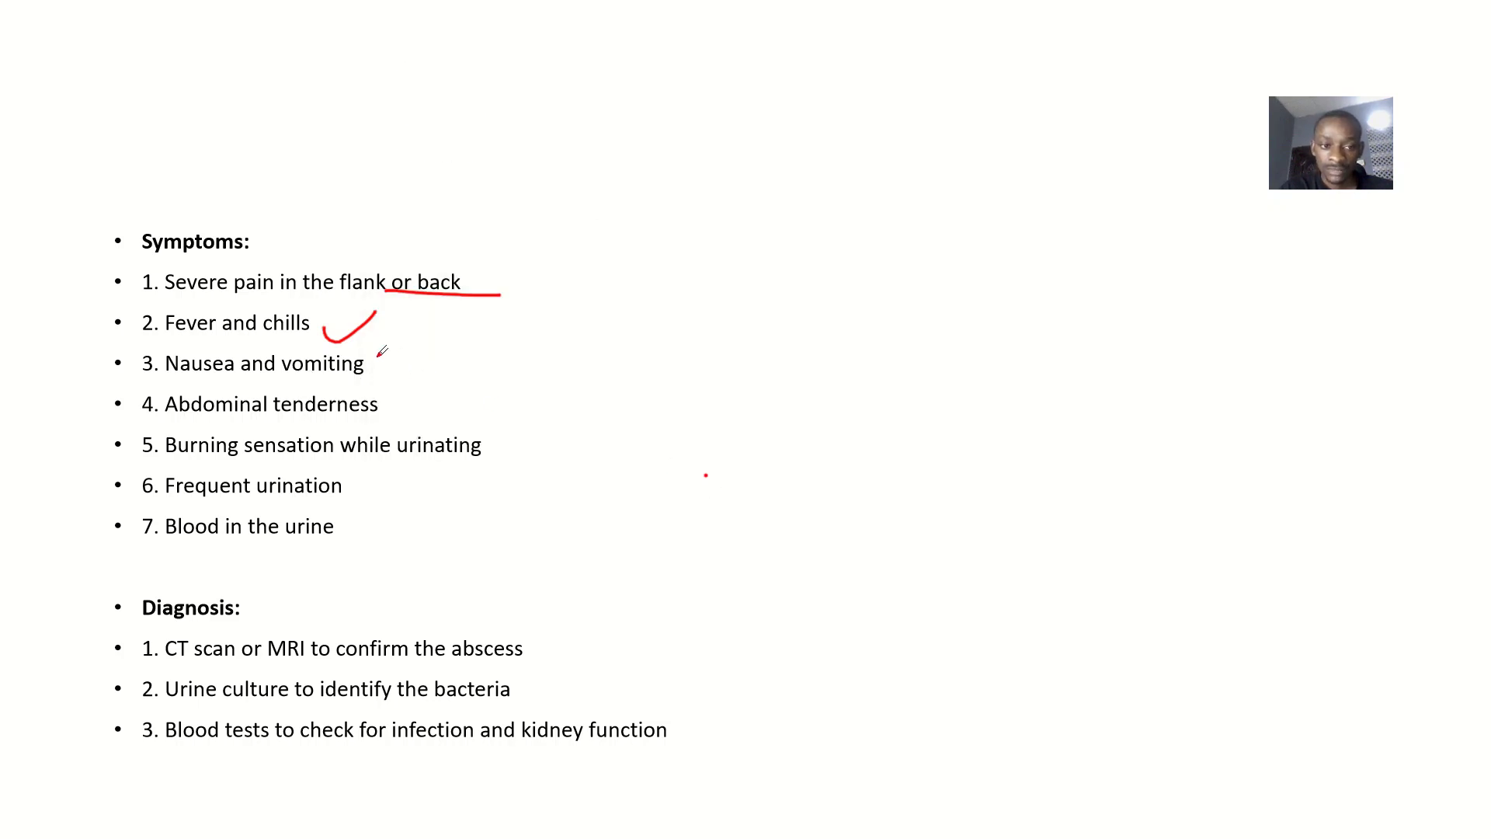
{"action": "left_click_drag", "start_coordinate": [380, 358], "coordinate": [484, 381]}
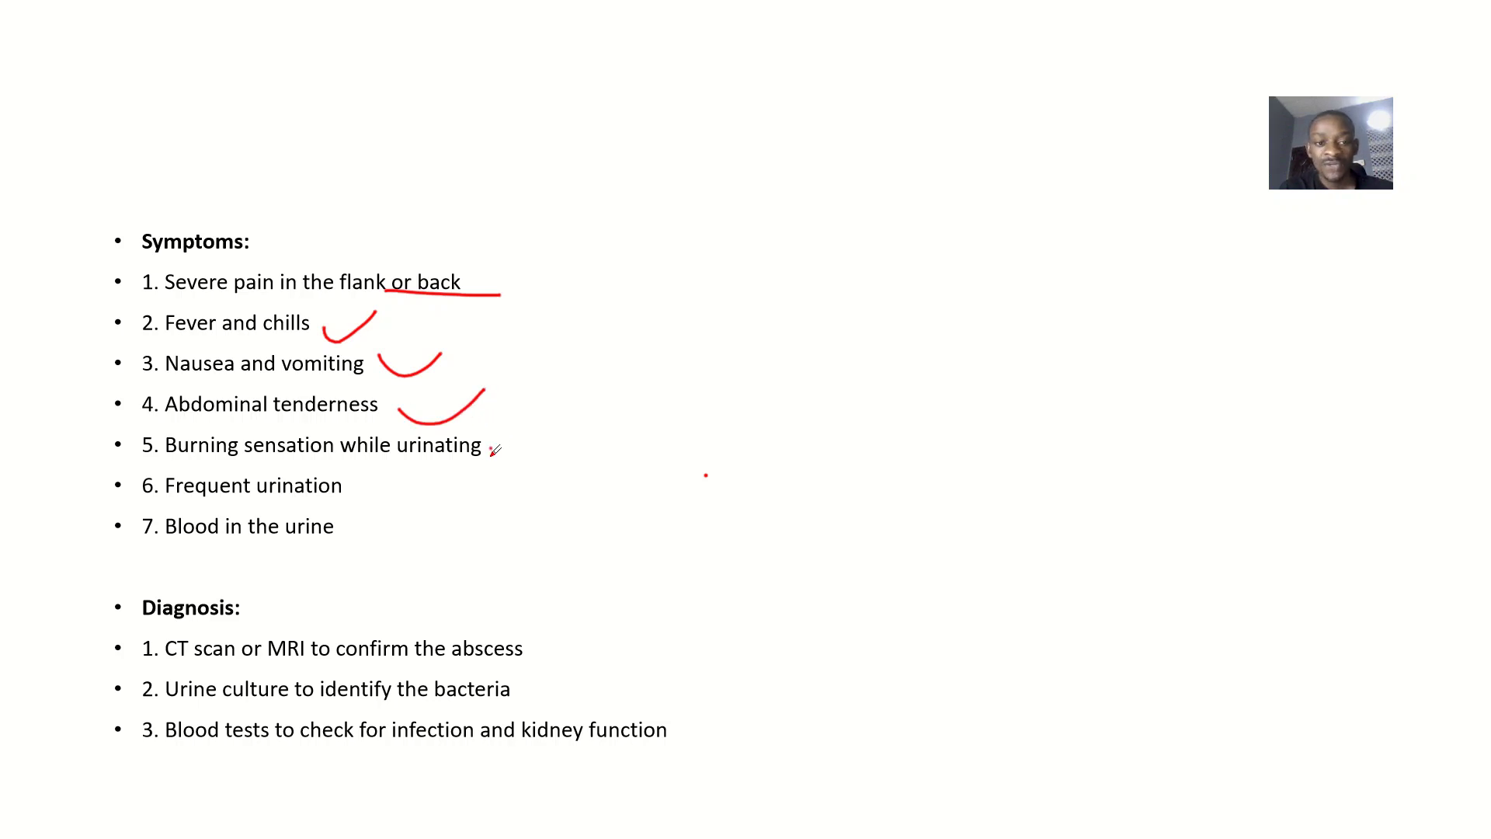
{"action": "left_click_drag", "start_coordinate": [489, 458], "coordinate": [561, 438]}
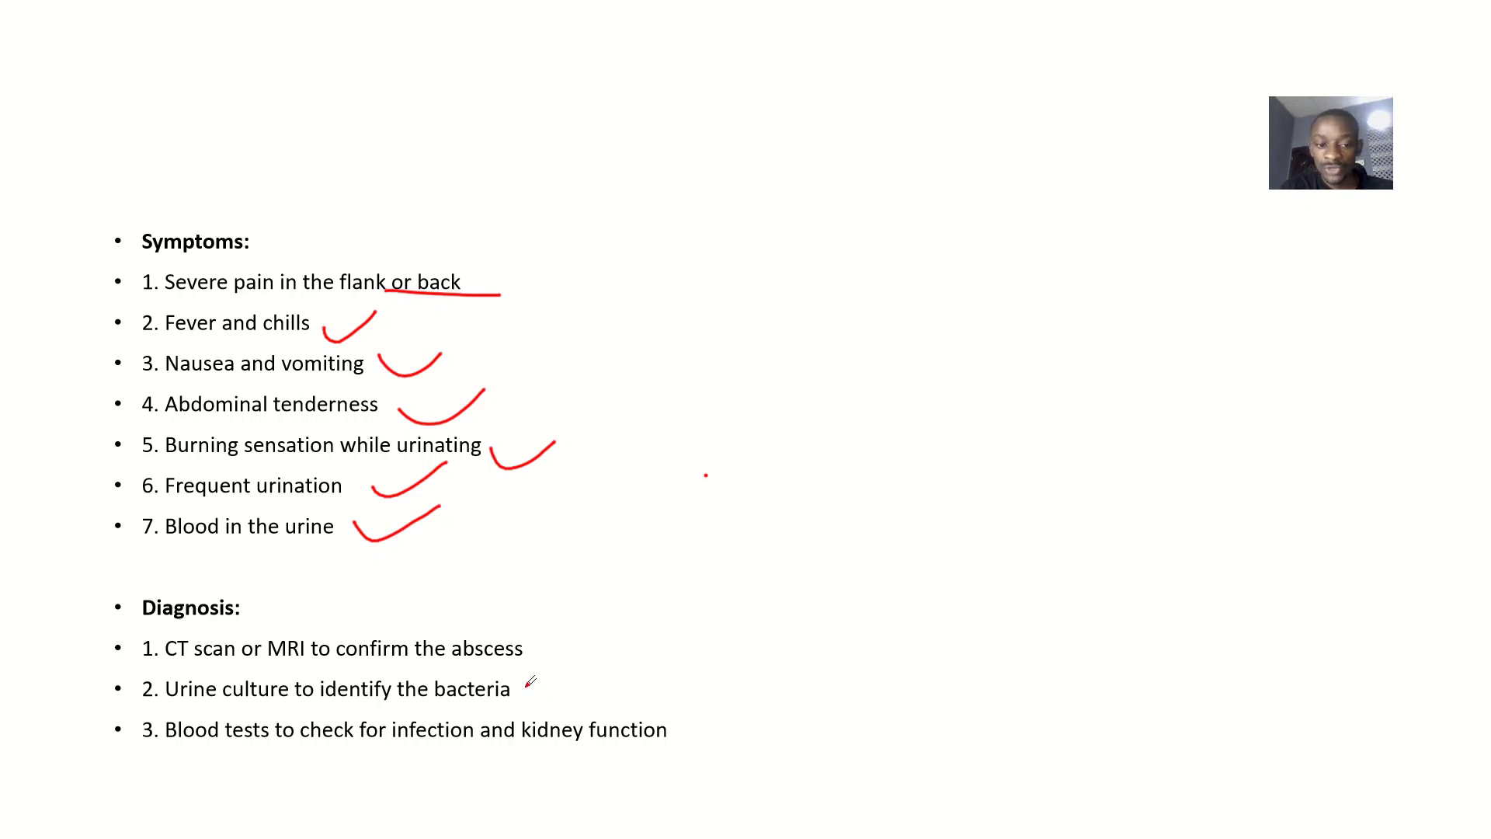
Tick the urine culture diagnosis item and the following line in red
{"action": "left_click_drag", "start_coordinate": [522, 694], "coordinate": [596, 662]}
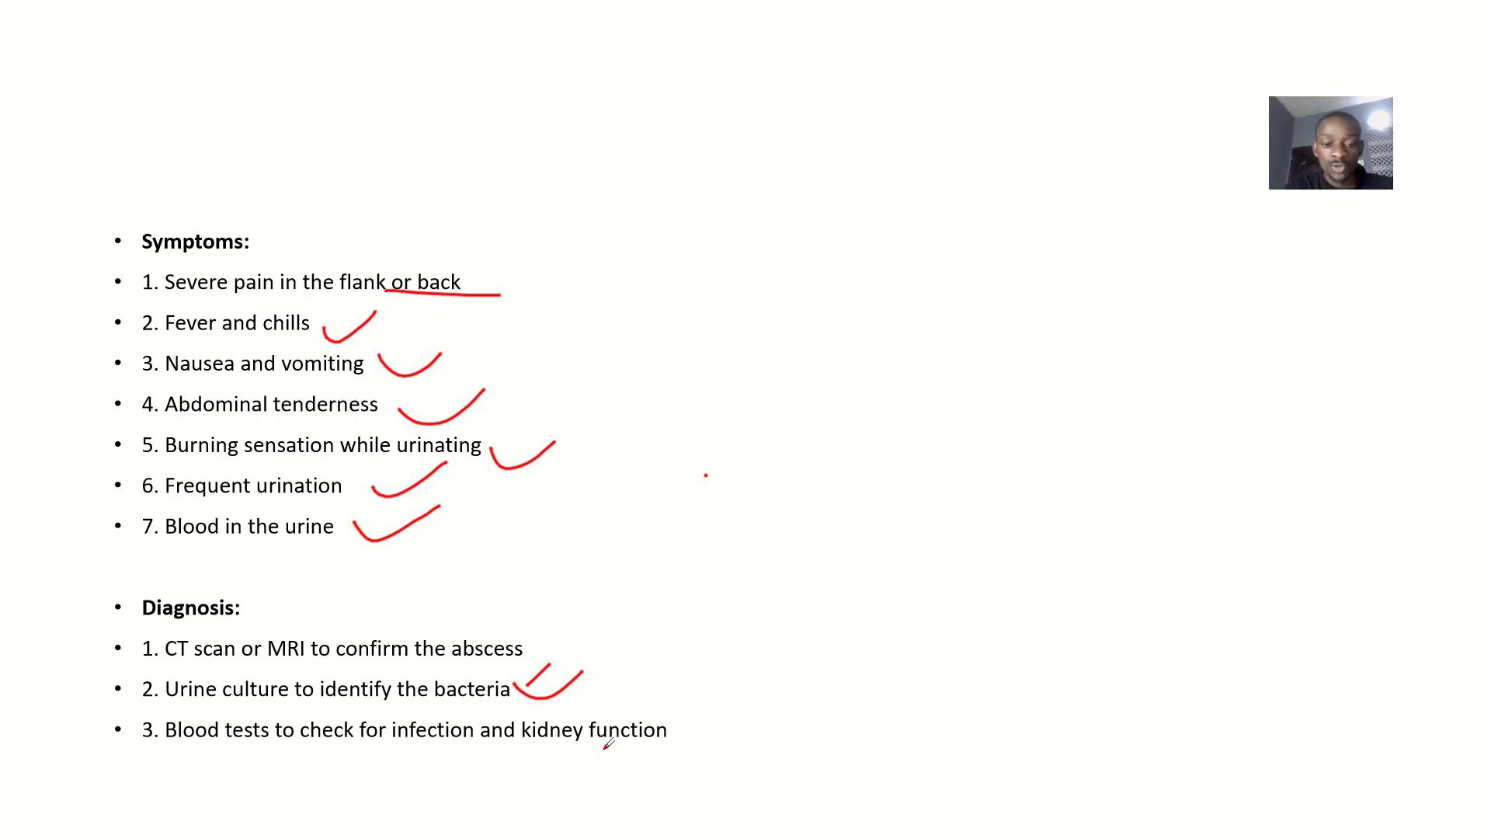
{"action": "left_click_drag", "start_coordinate": [655, 731], "coordinate": [761, 708]}
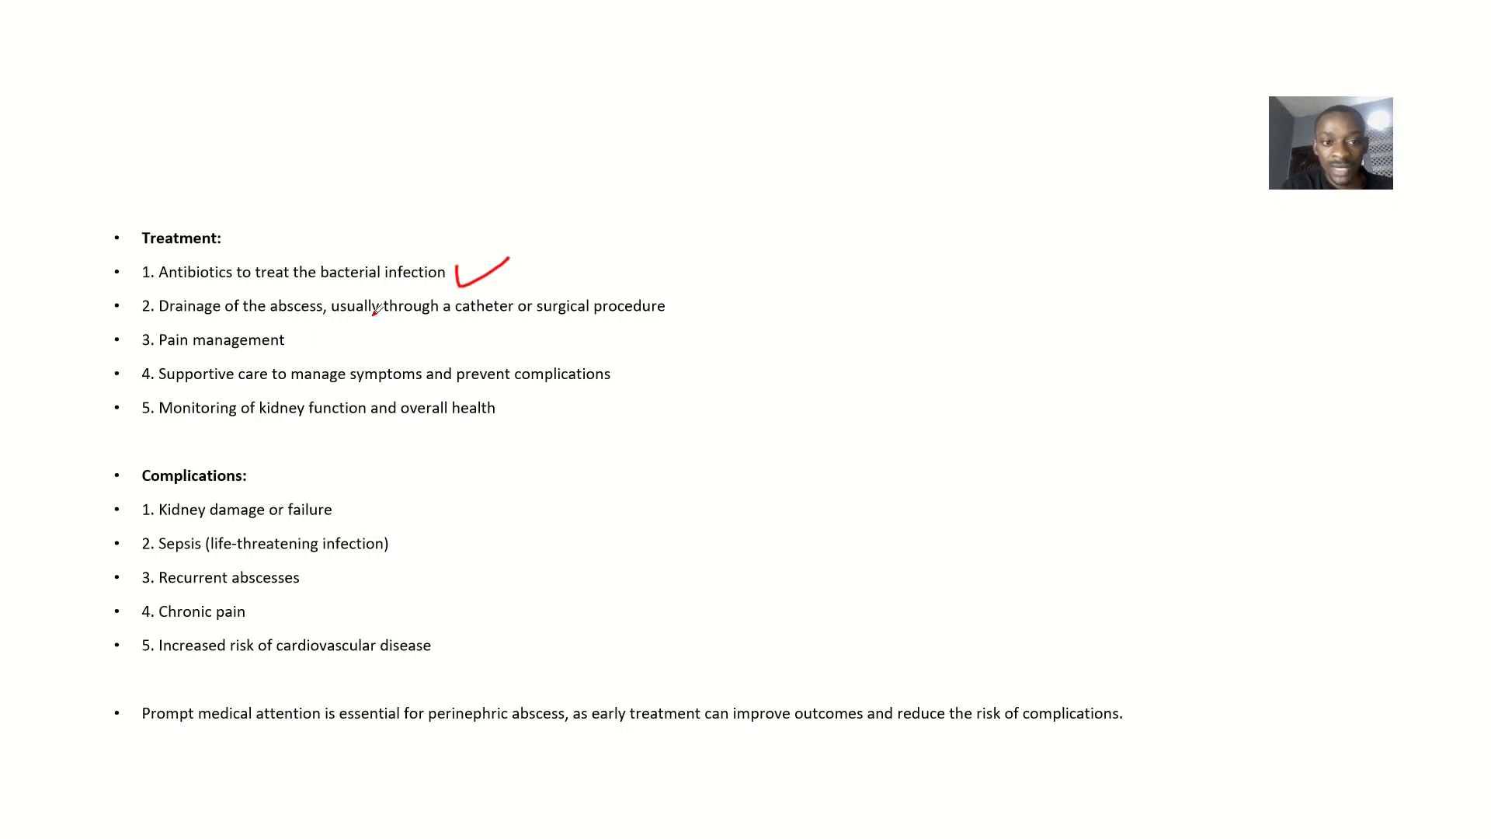
Tick the supportive care treatment item in red
{"action": "left_click_drag", "start_coordinate": [618, 371], "coordinate": [699, 354]}
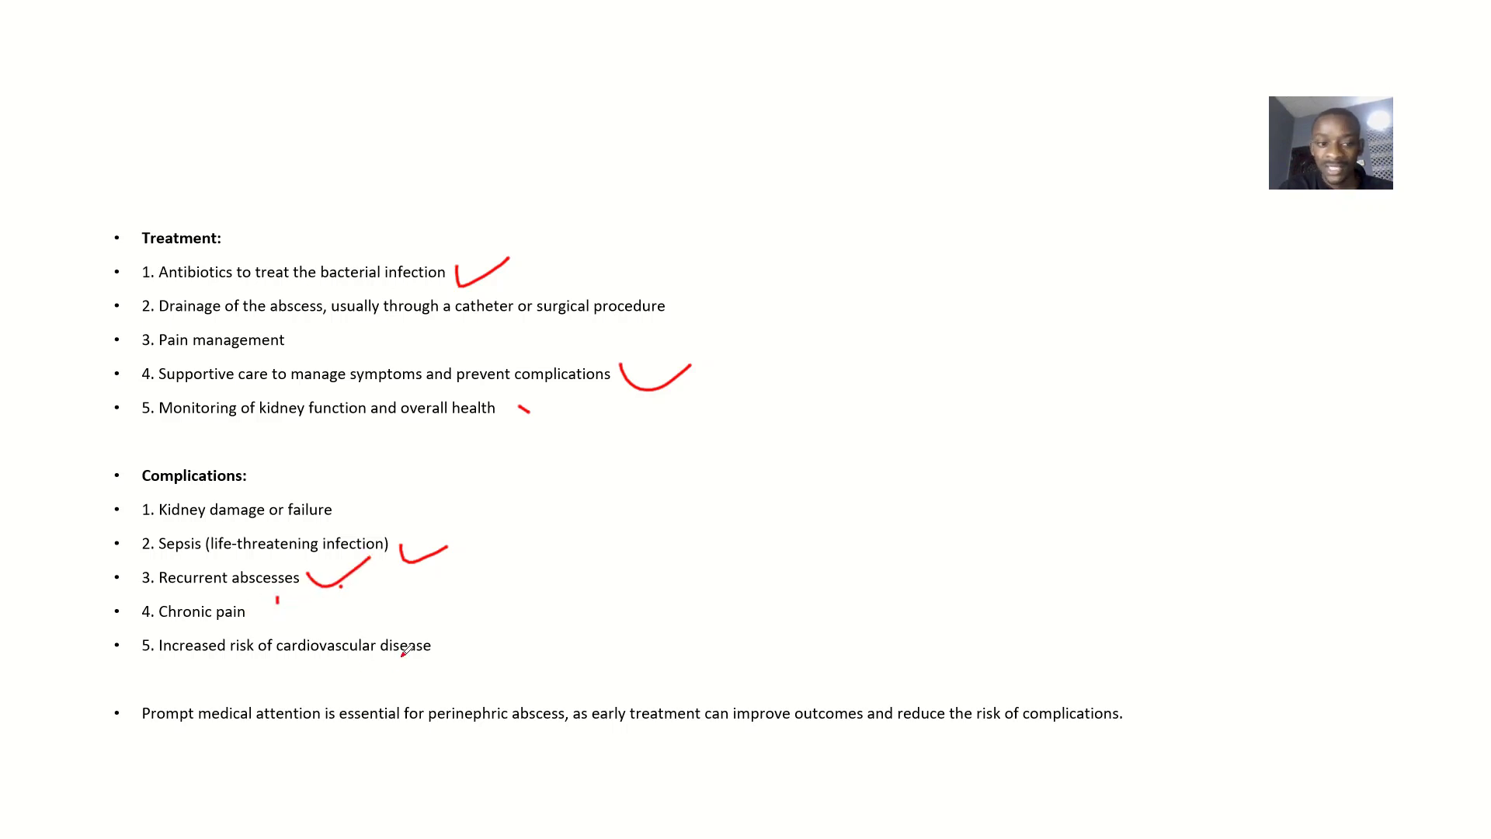
Tick the increased cardiovascular disease risk complication in red
{"action": "left_click_drag", "start_coordinate": [433, 667], "coordinate": [533, 595]}
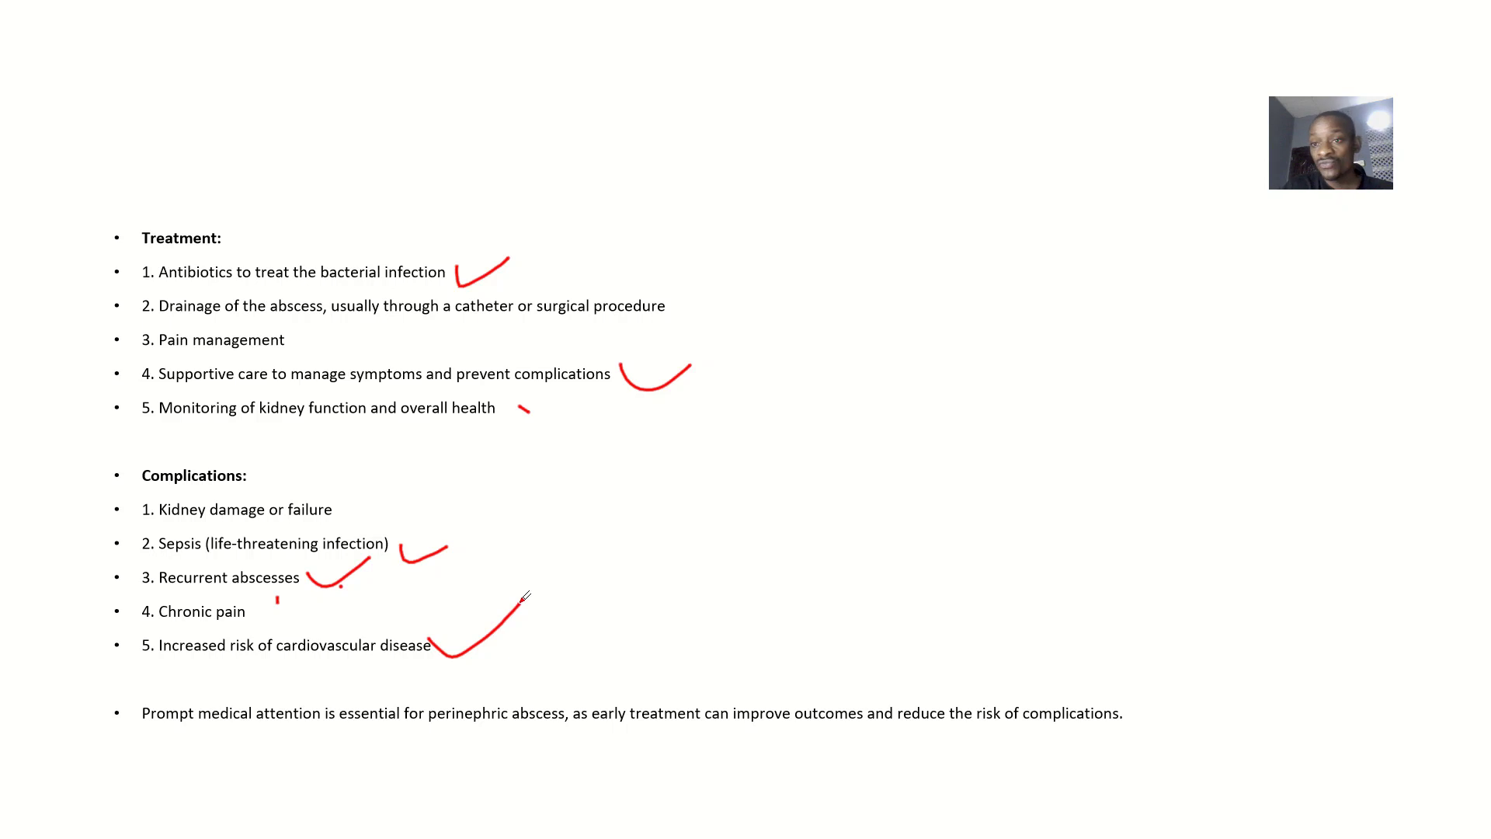